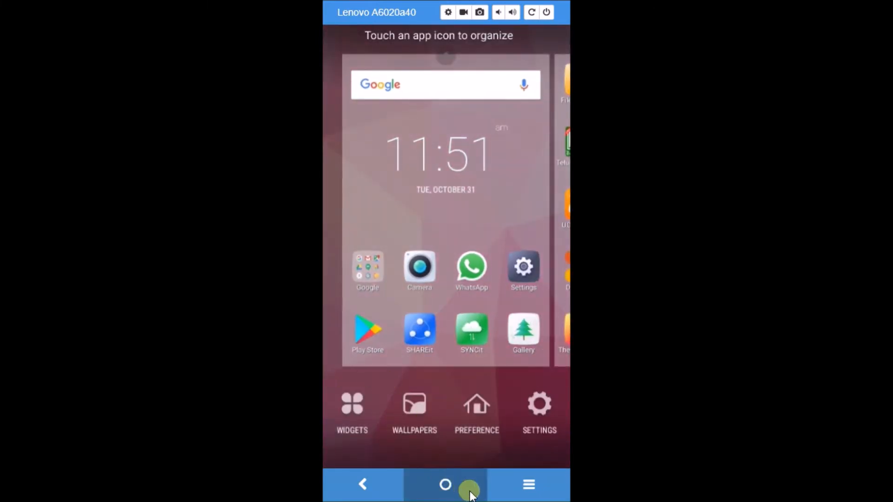
{"action": "mouse_move", "coordinate": [526, 485]}
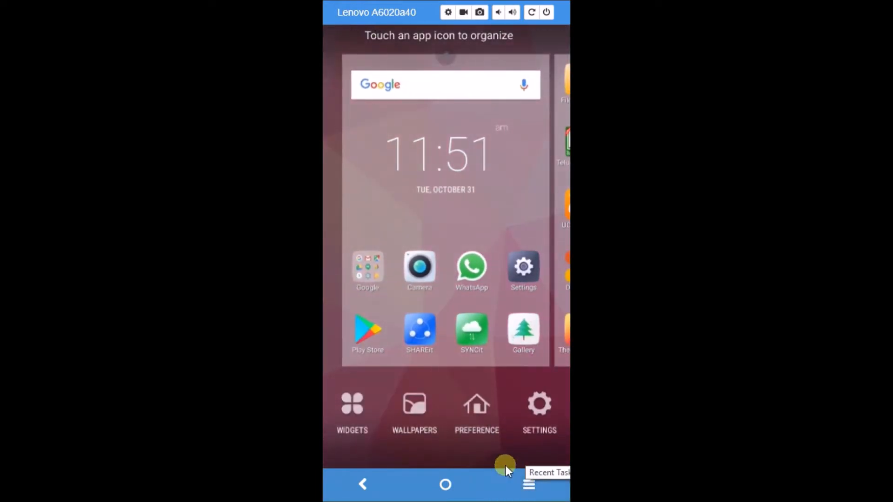
{"action": "mouse_move", "coordinate": [496, 413]}
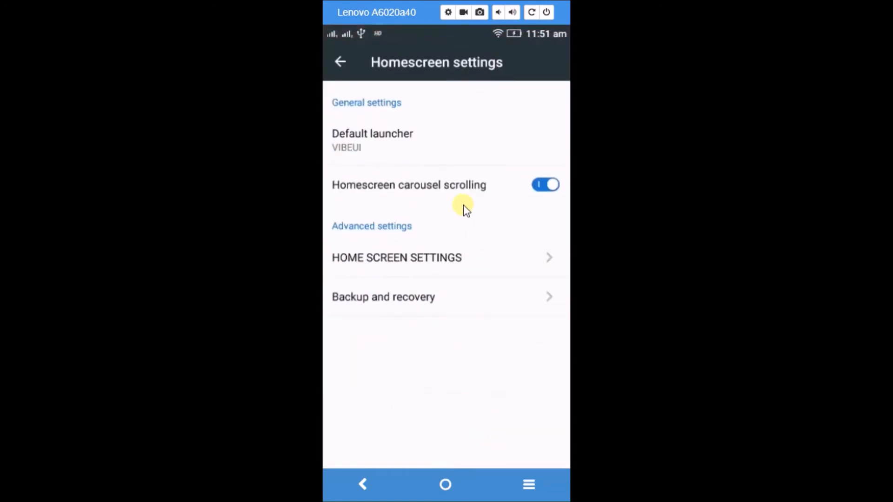
{"action": "mouse_move", "coordinate": [380, 131]}
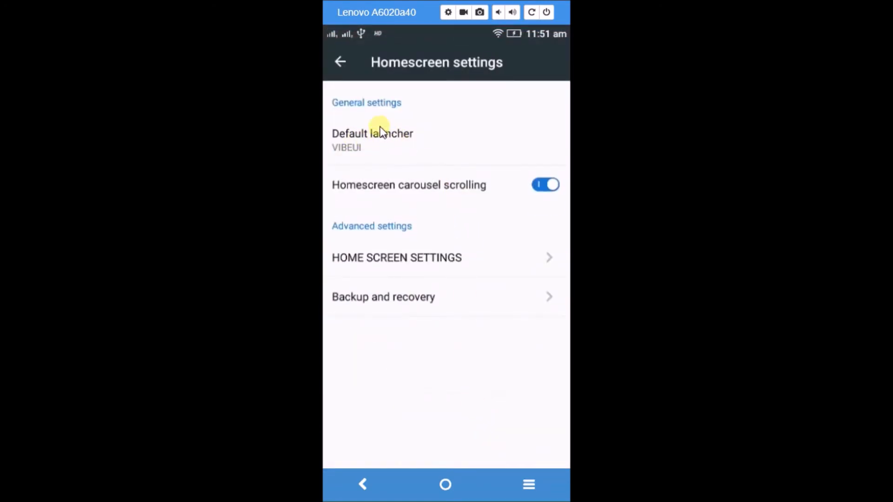
{"action": "mouse_move", "coordinate": [370, 149]}
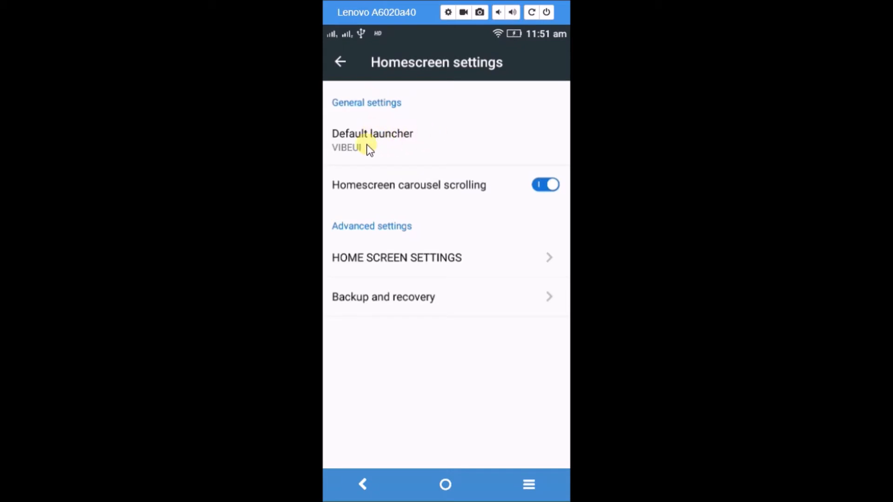
Step: Bring up the Default launcher chooser from Homescreen settings, listing VIBEUI and Android
{"action": "left_click", "coordinate": [372, 139]}
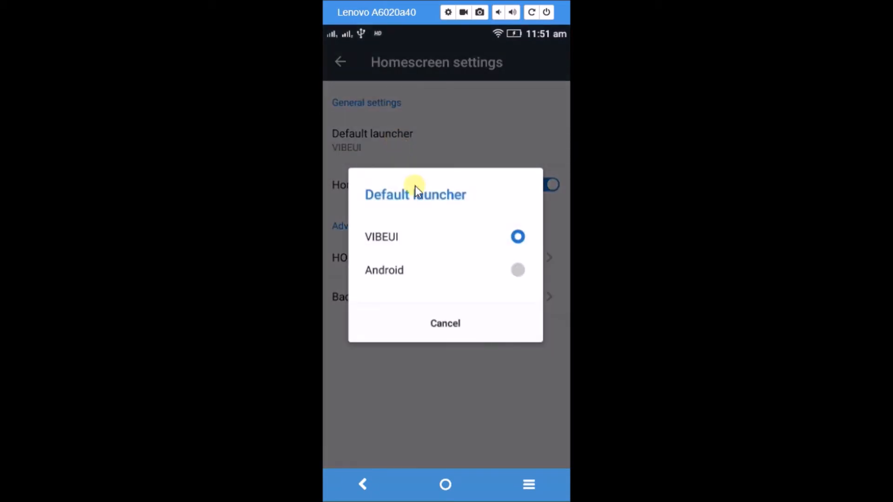
{"action": "mouse_move", "coordinate": [411, 247]}
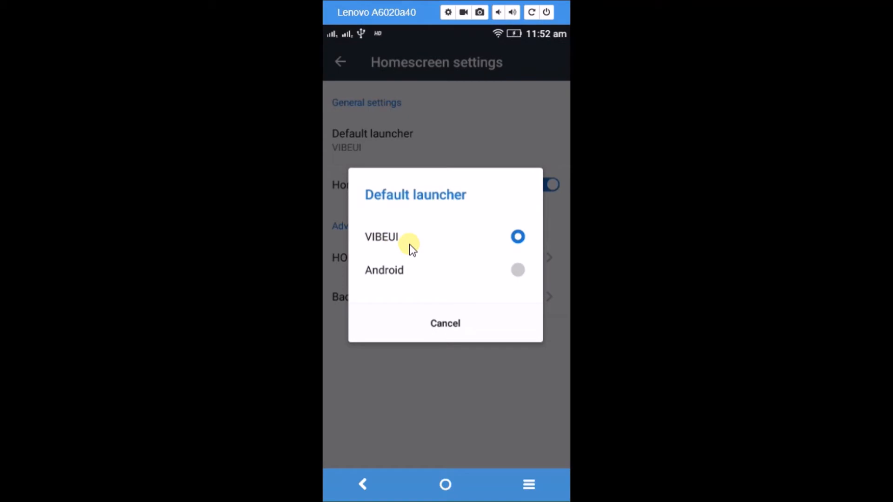
{"action": "mouse_move", "coordinate": [509, 257]}
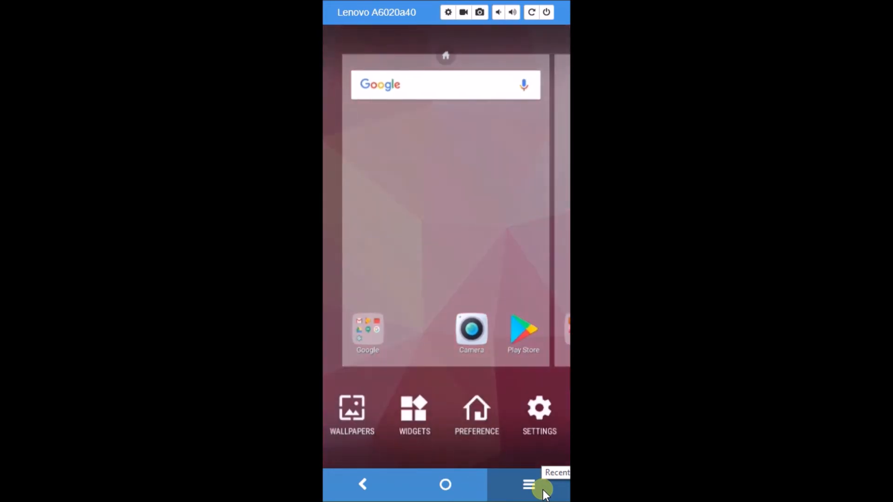
Step: Choose Android as the default launcher so the stock Android home screen loads
{"action": "left_click", "coordinate": [445, 484]}
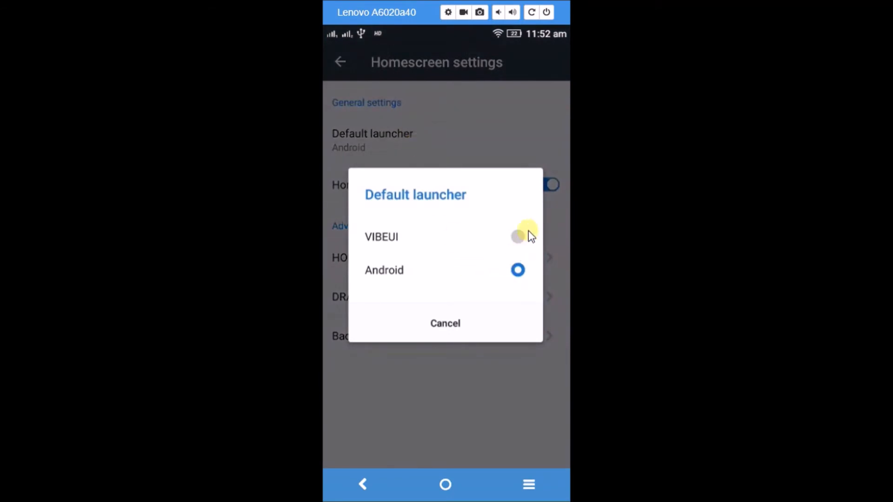
{"action": "left_click", "coordinate": [517, 236]}
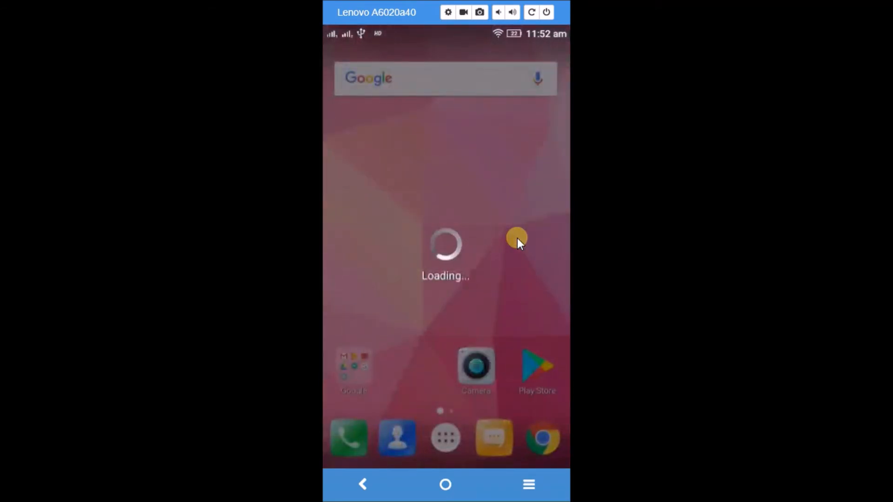